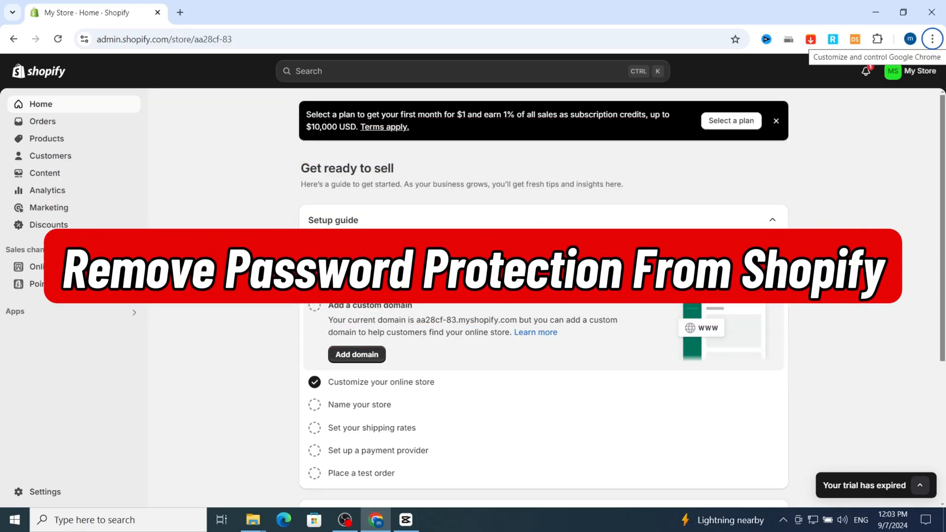
Step: Open Online Store themes and scroll to the password-protection banner below the Dawn theme
left_click(776, 121)
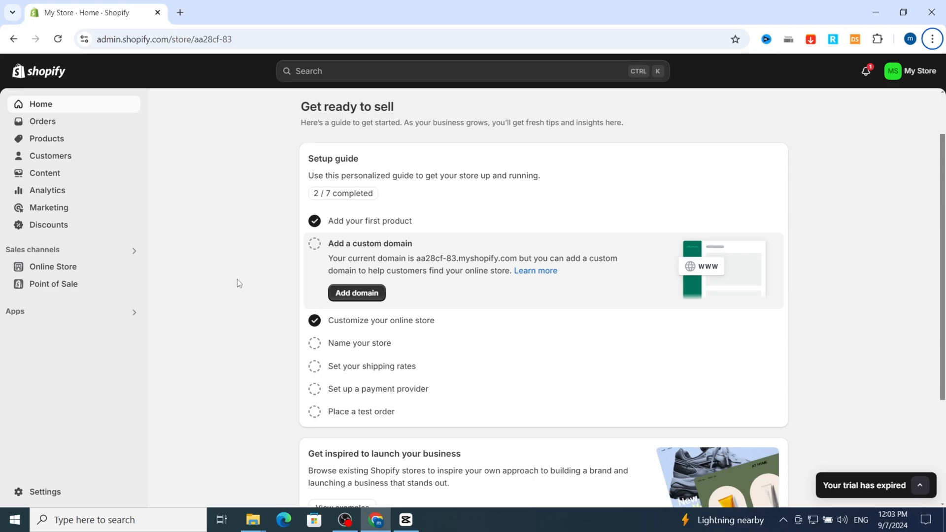
mouse_move(252, 287)
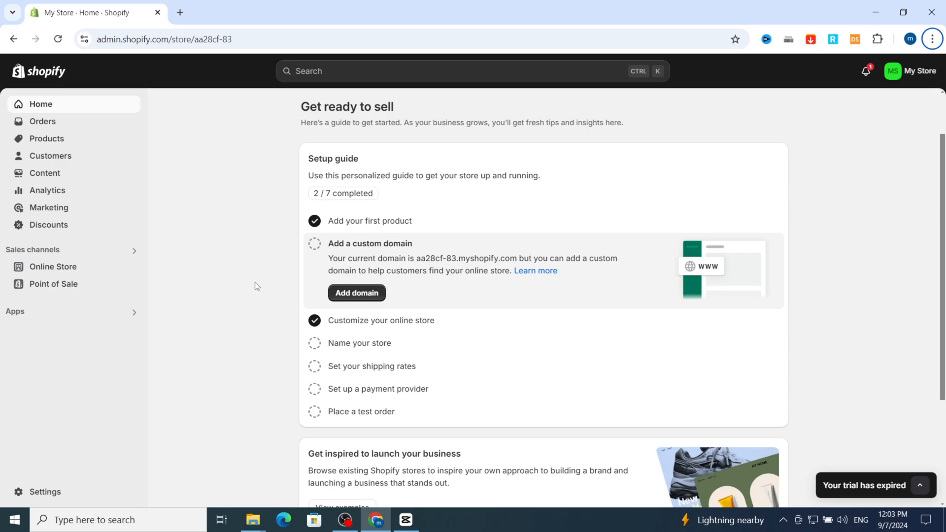
scroll("down", 3)
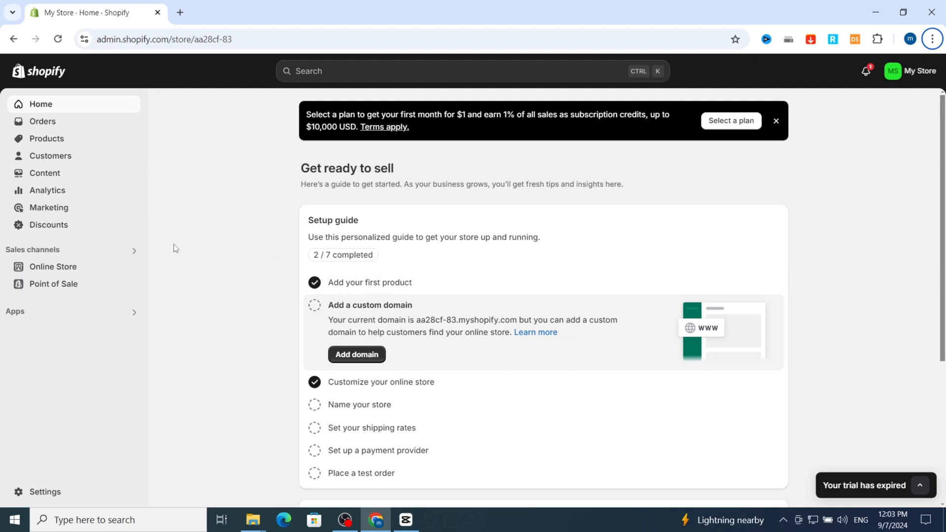
scroll("down", 3)
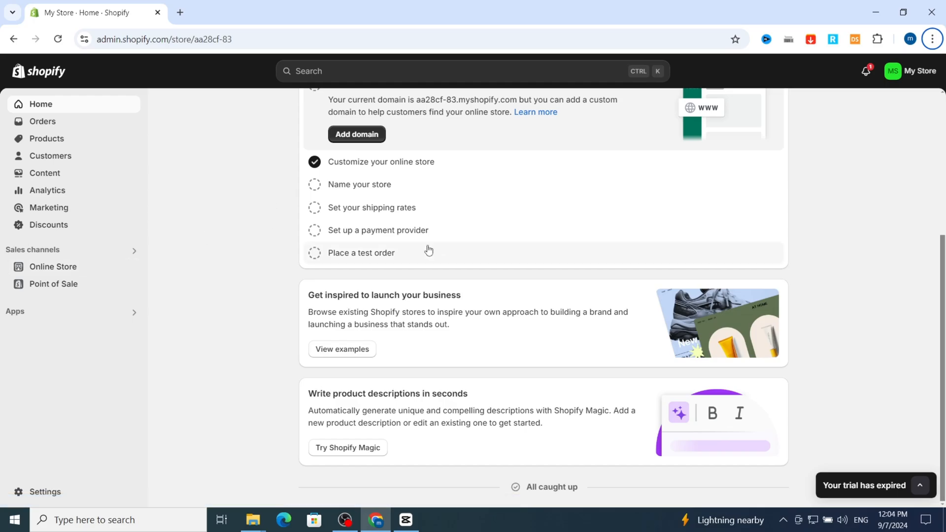
mouse_move(635, 249)
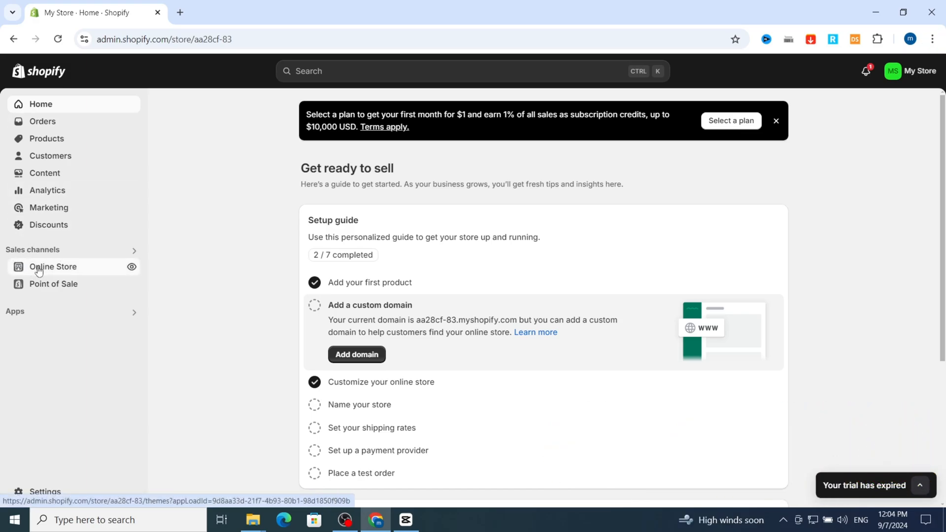
left_click(52, 266)
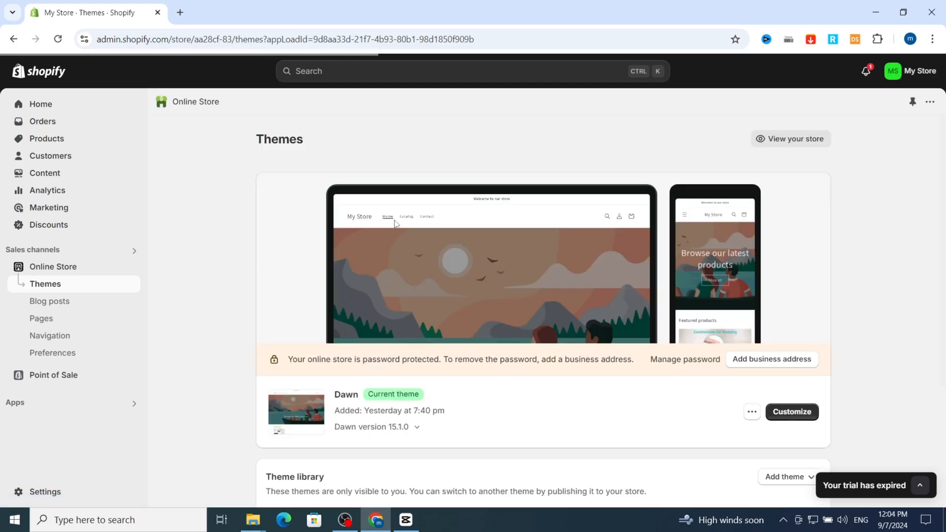
scroll("down", 3)
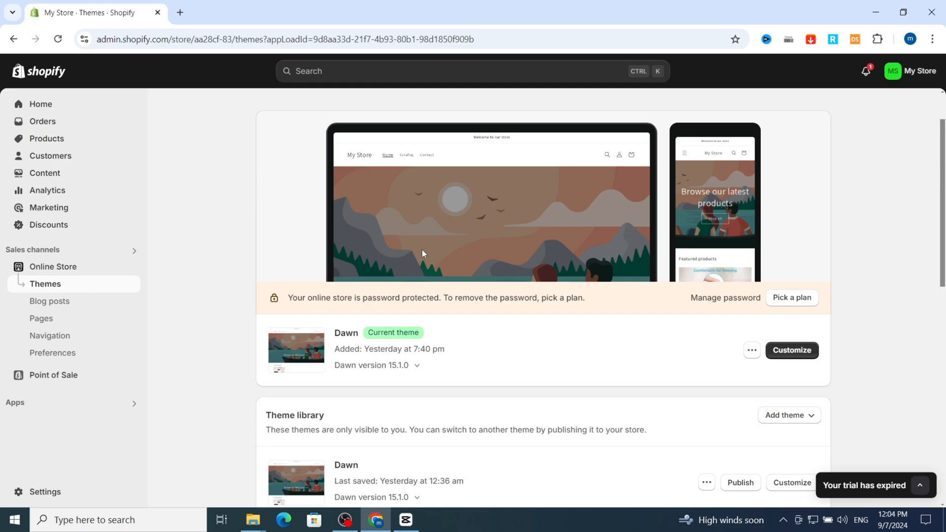
mouse_move(626, 333)
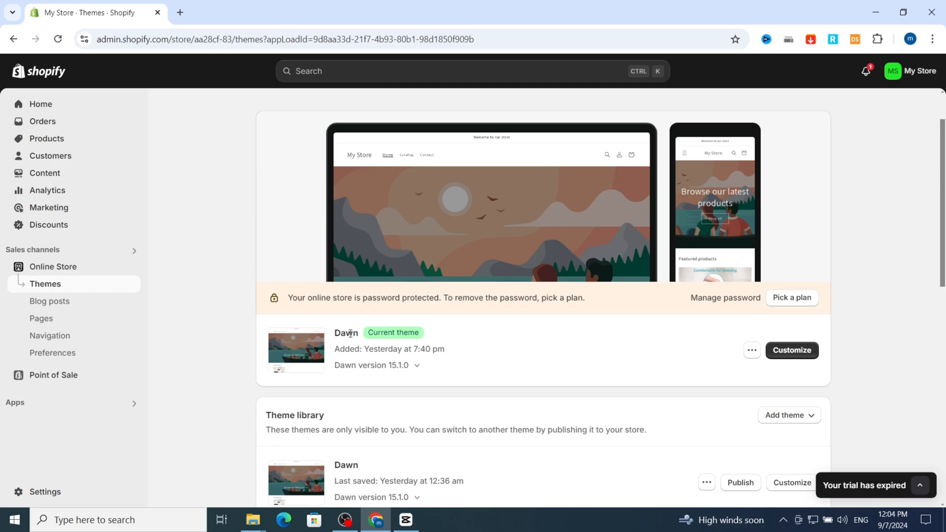
mouse_move(611, 339)
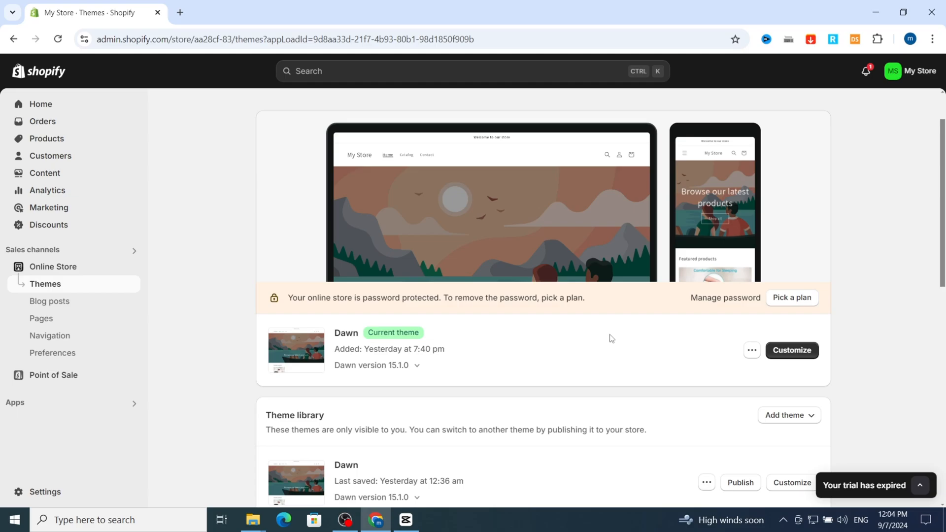
scroll("down", 3)
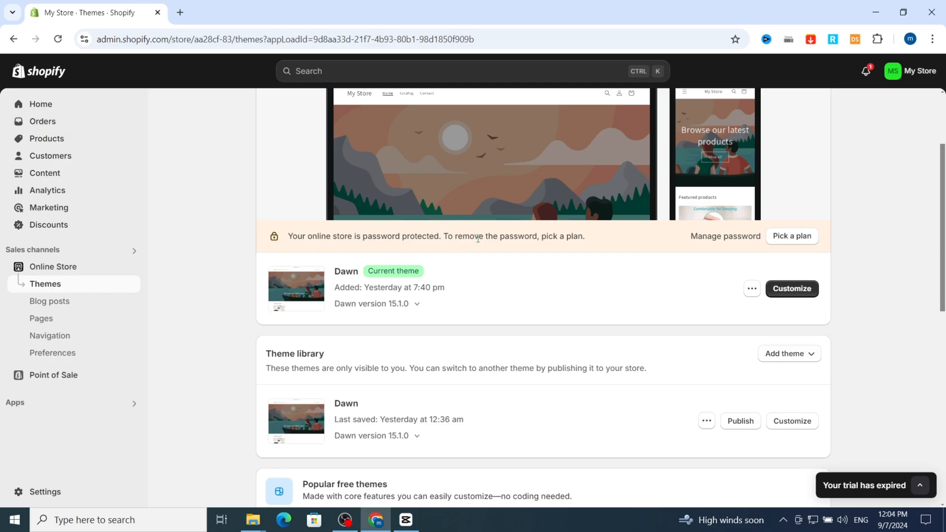
mouse_move(629, 243)
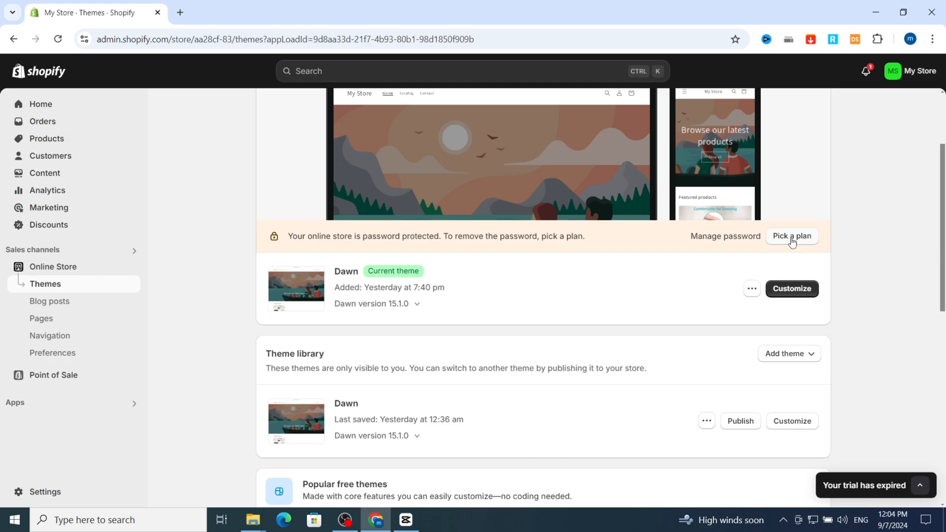
Step: Open 'Pick a plan' from the password banner and select the Basic plan
left_click(791, 236)
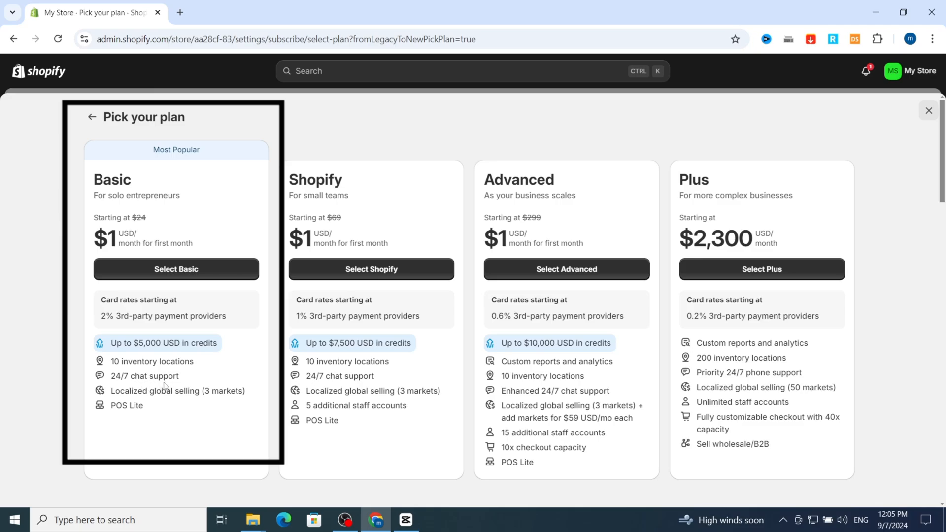
mouse_move(182, 402)
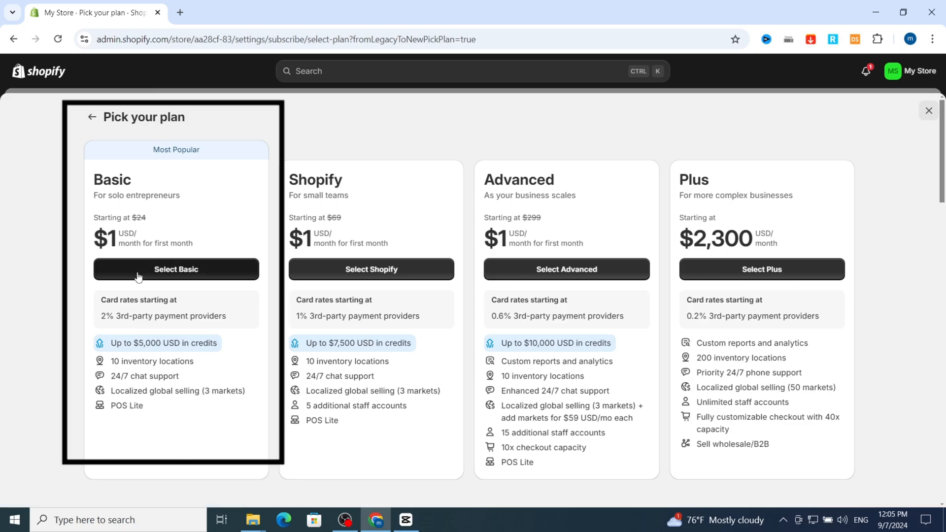
left_click(175, 269)
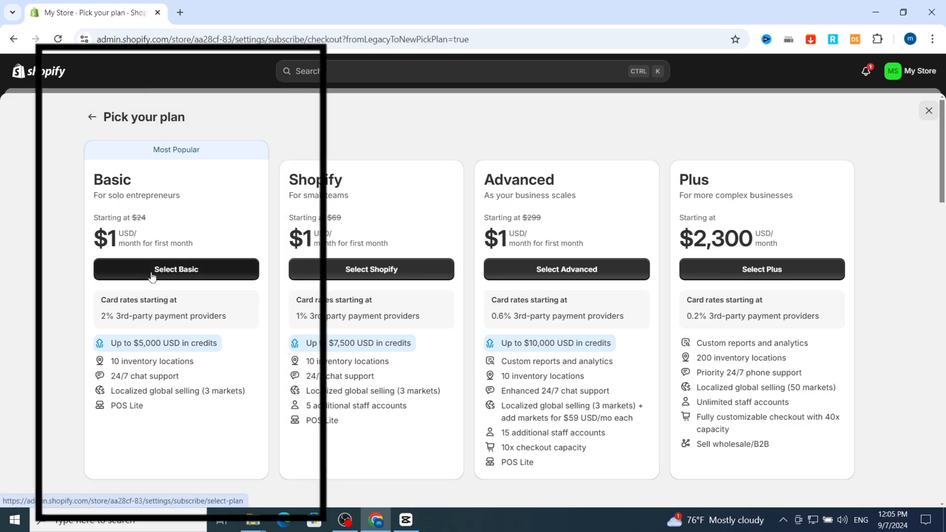
Step: Review the Basic plan checkout with credit or debit card payment, then return Home
left_click(175, 269)
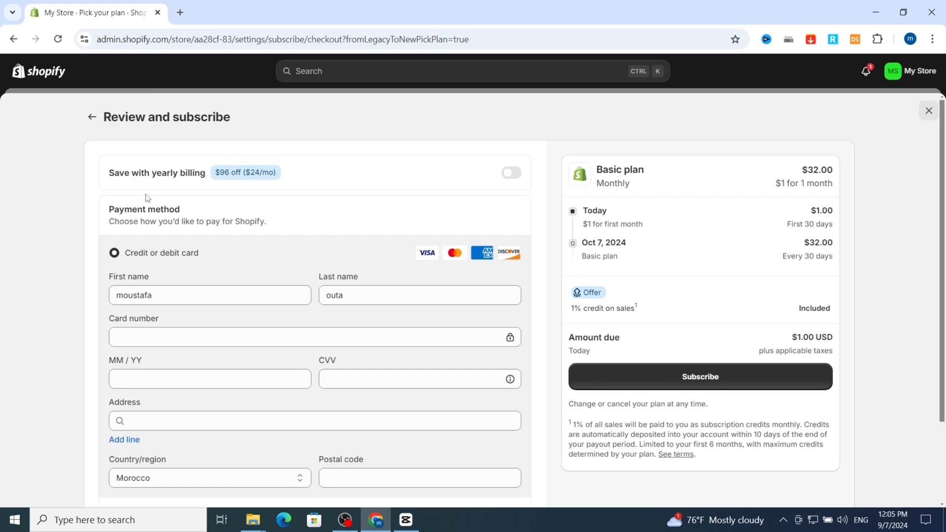
mouse_move(124, 220)
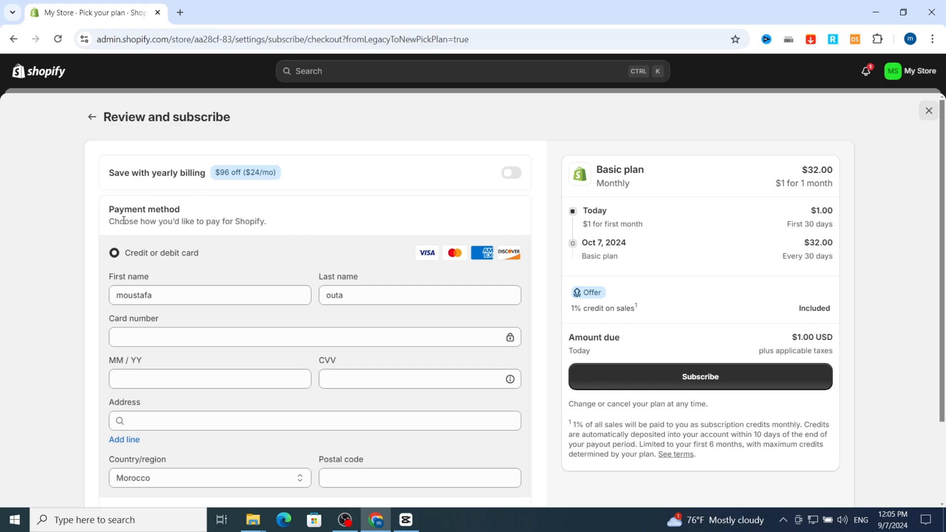
scroll("down", 3)
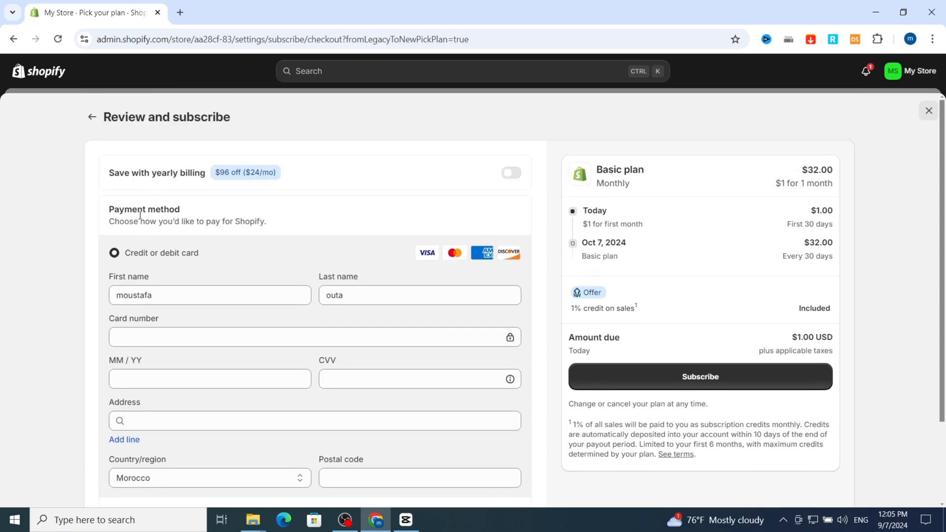
mouse_move(247, 256)
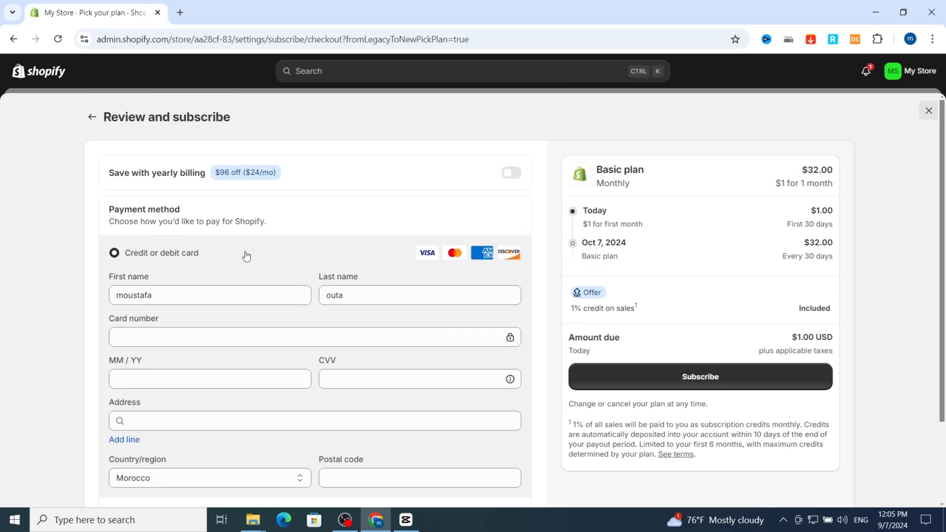
left_click(137, 233)
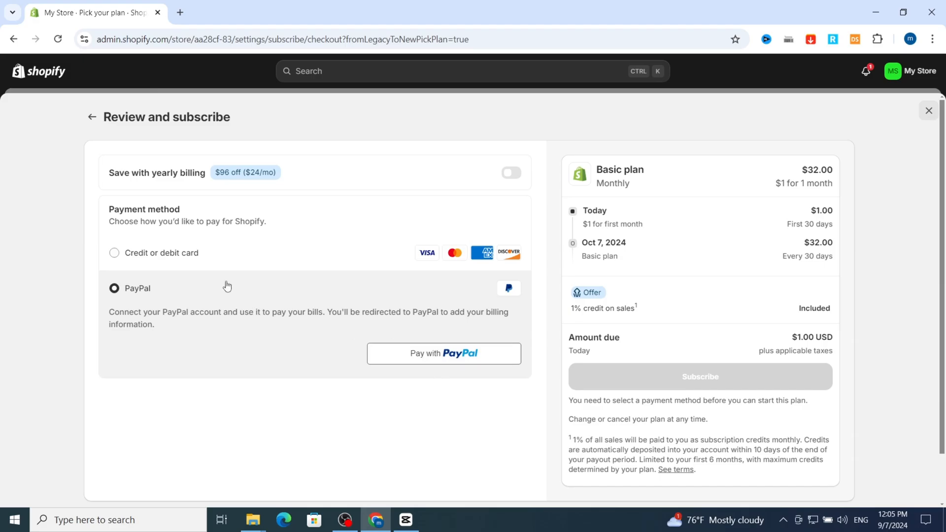
left_click(114, 253)
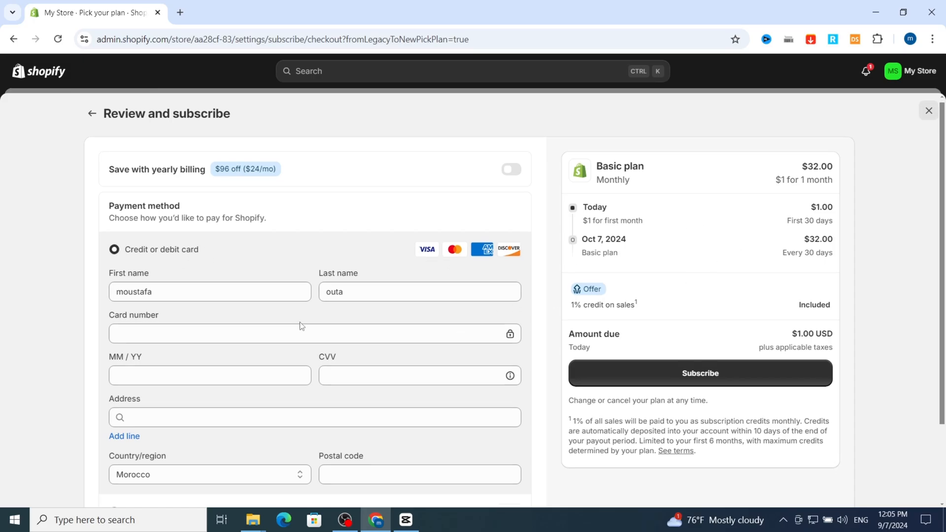
scroll("down", 3)
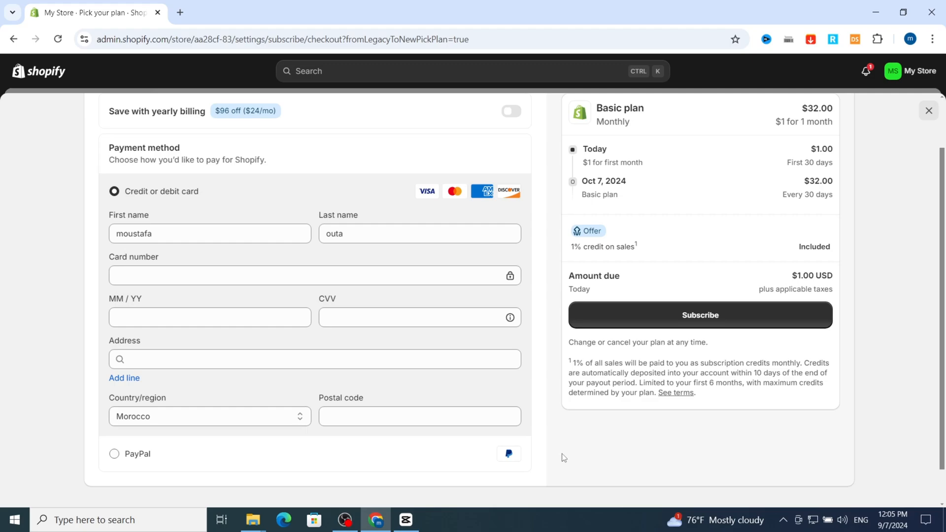
mouse_move(656, 317)
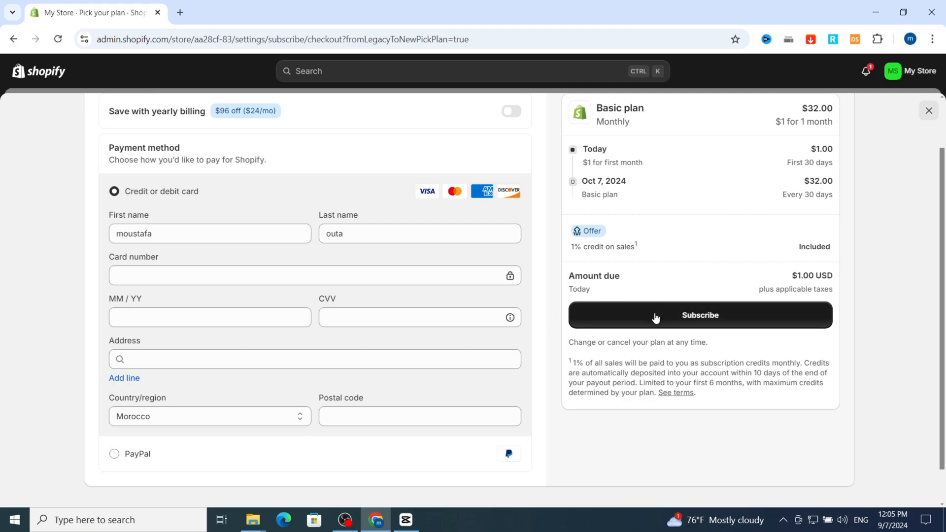
mouse_move(542, 305)
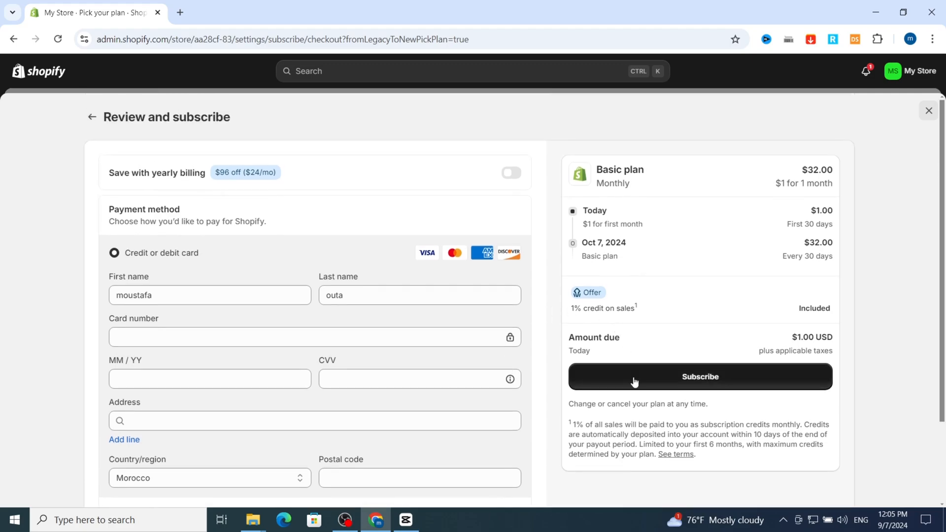
scroll("down", 3)
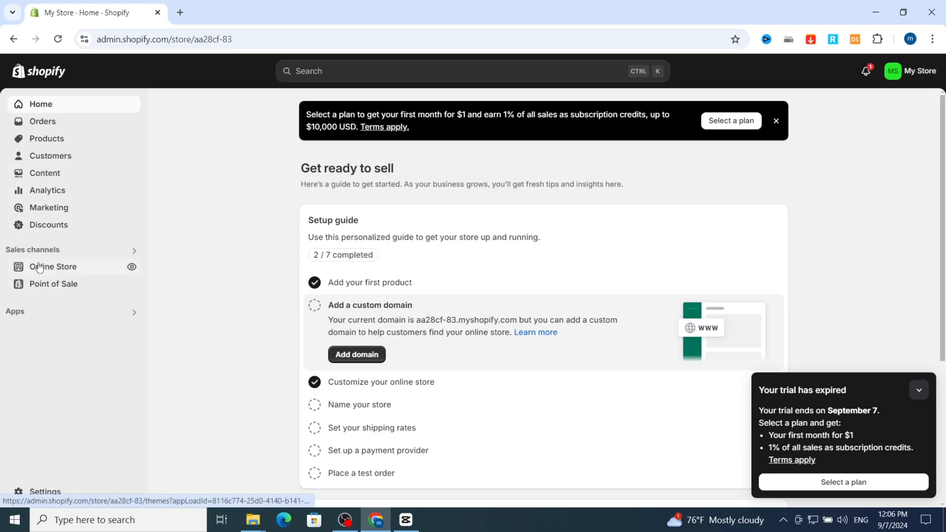
Step: Go to Online Store > Preferences in the sidebar
left_click(53, 267)
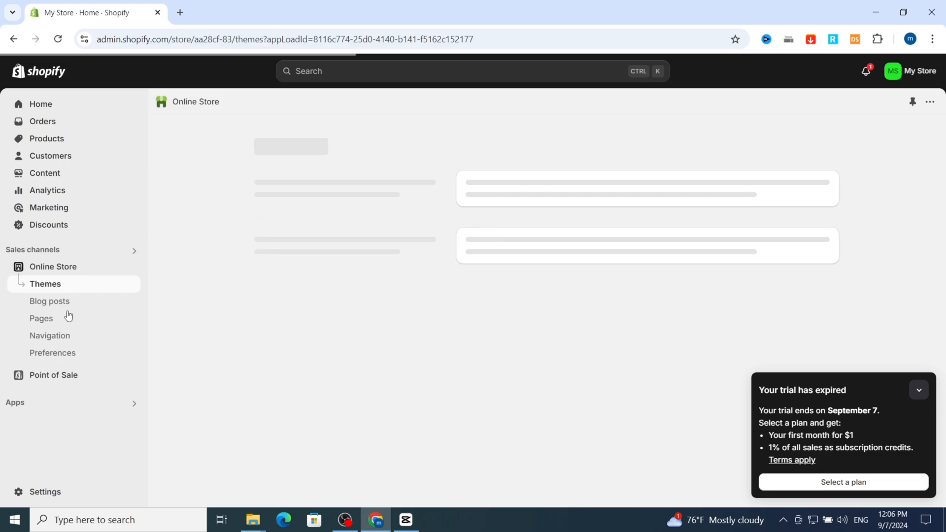
left_click(44, 284)
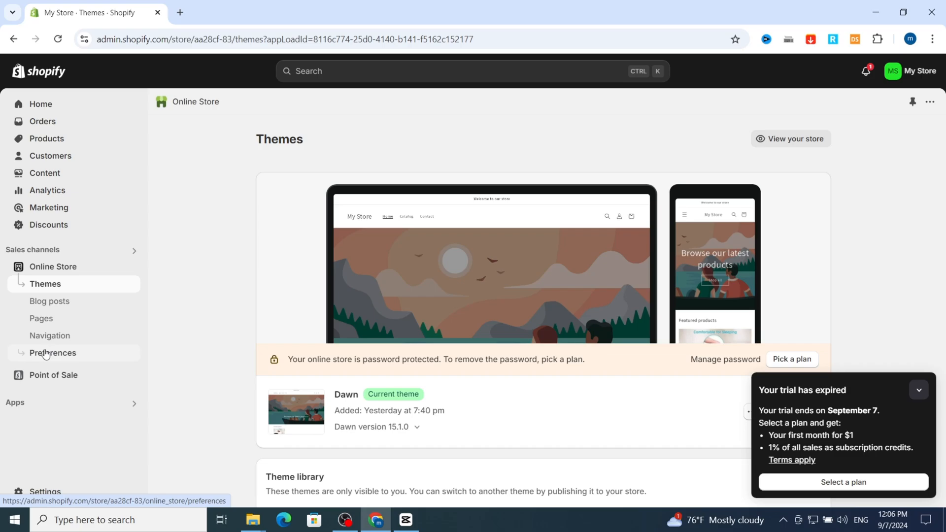
mouse_move(41, 356)
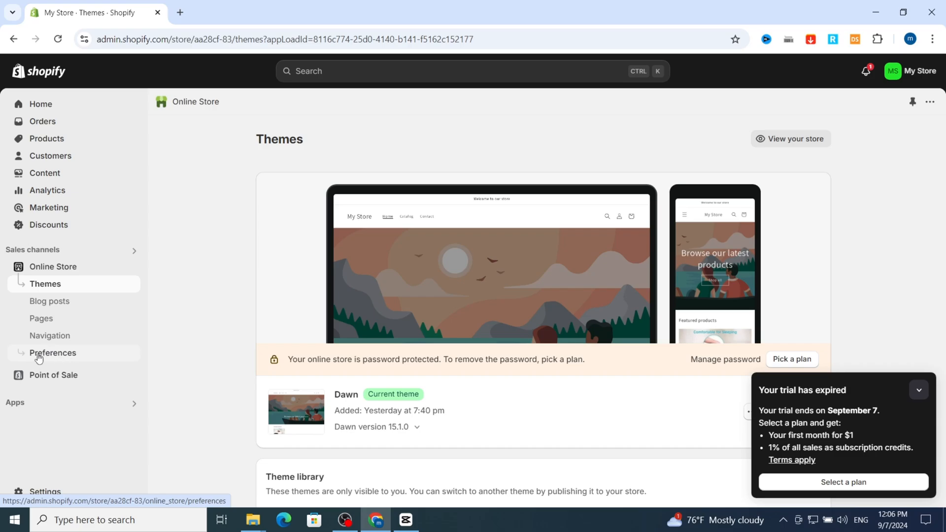
left_click(54, 353)
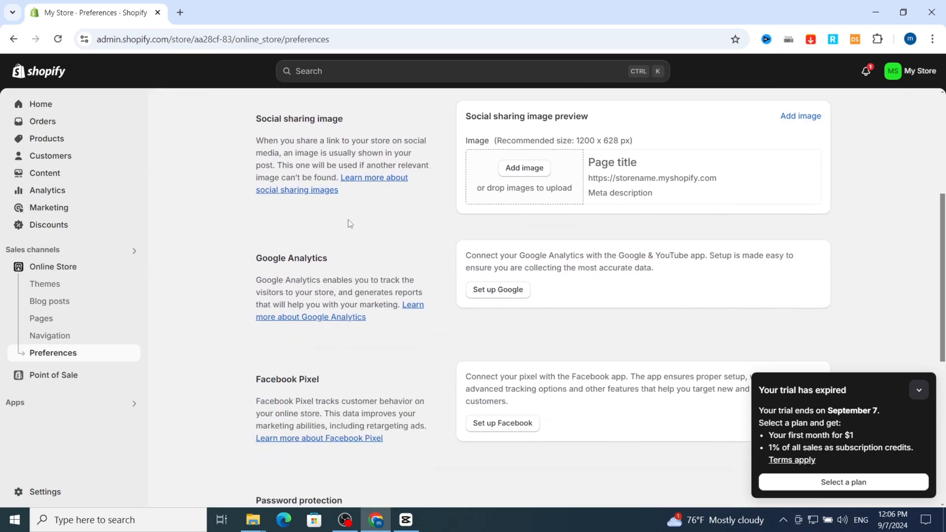
Step: Scroll Preferences down to the Password protection section and its current password
scroll("down", 3)
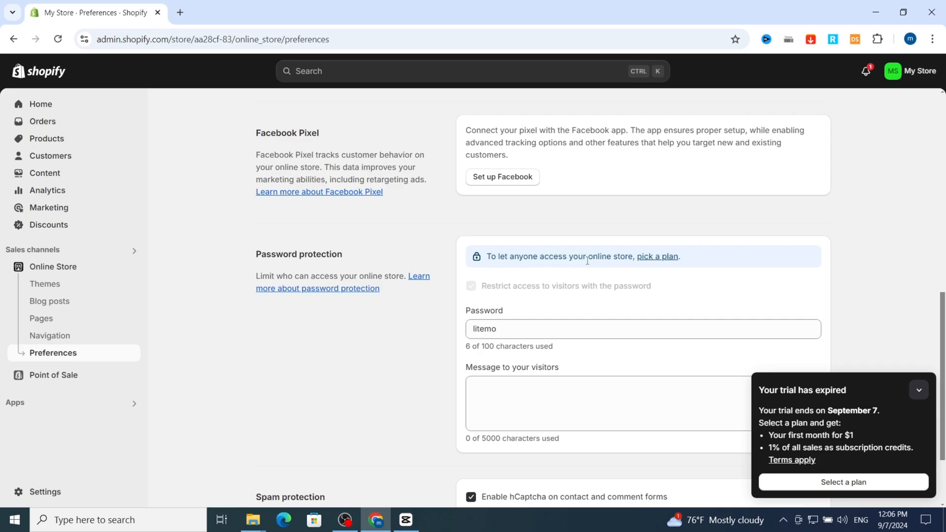
mouse_move(657, 256)
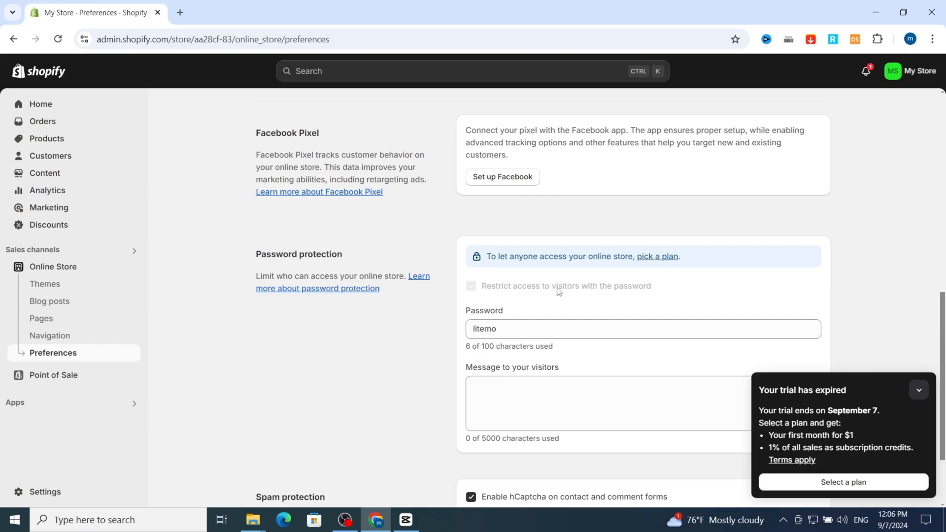
mouse_move(479, 295)
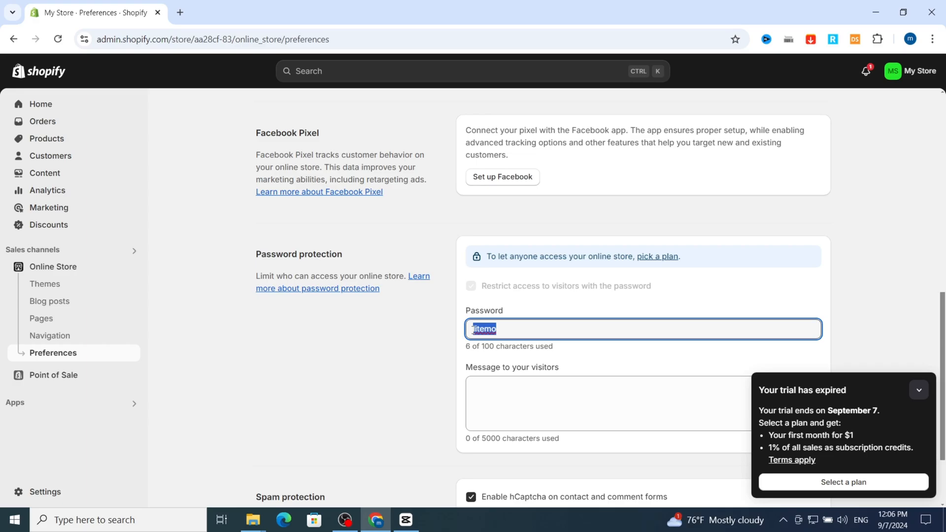
Step: Delete the existing store password, leaving the Unsaved changes bar with Save pending
key("Delete")
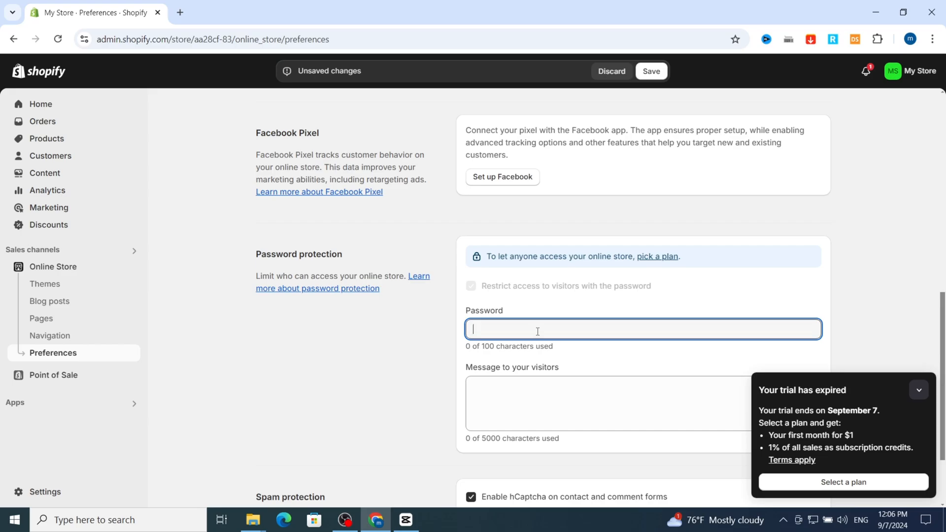
scroll("down", 3)
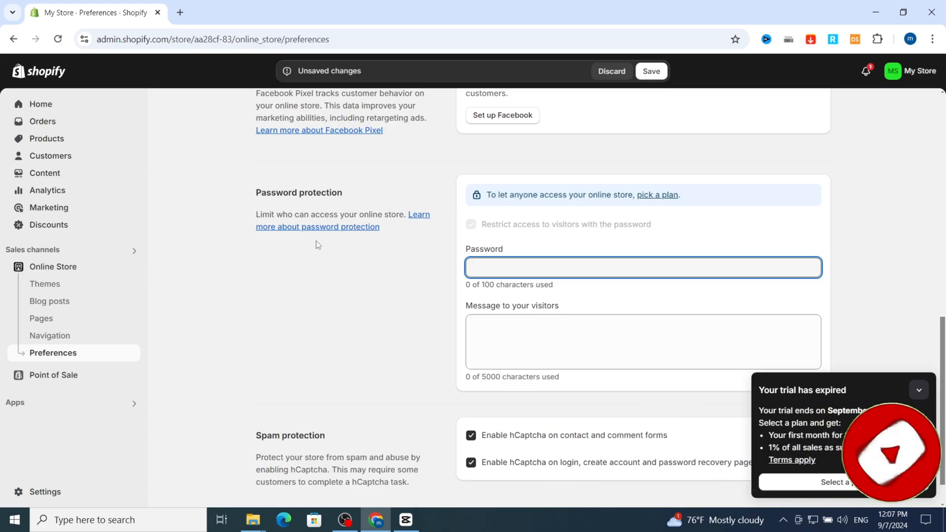
left_click(642, 267)
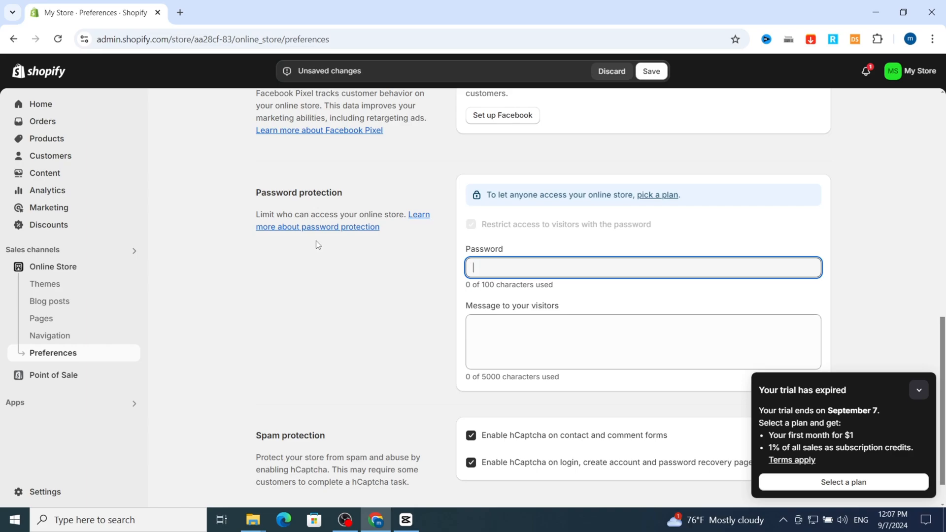
mouse_move(136, 220)
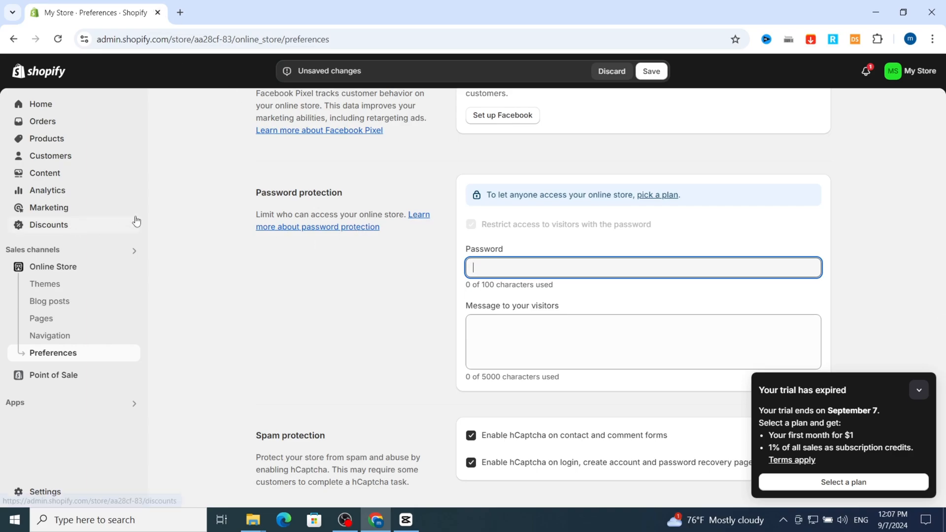
mouse_move(302, 250)
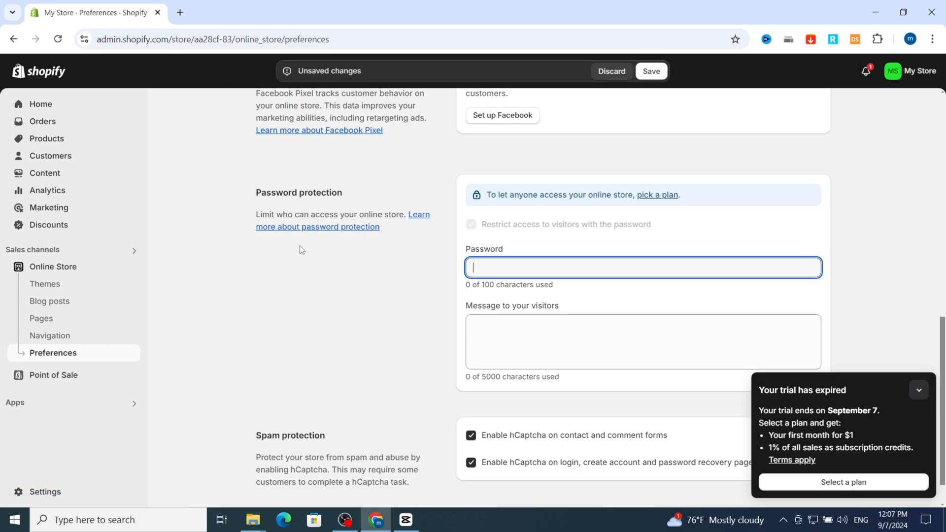